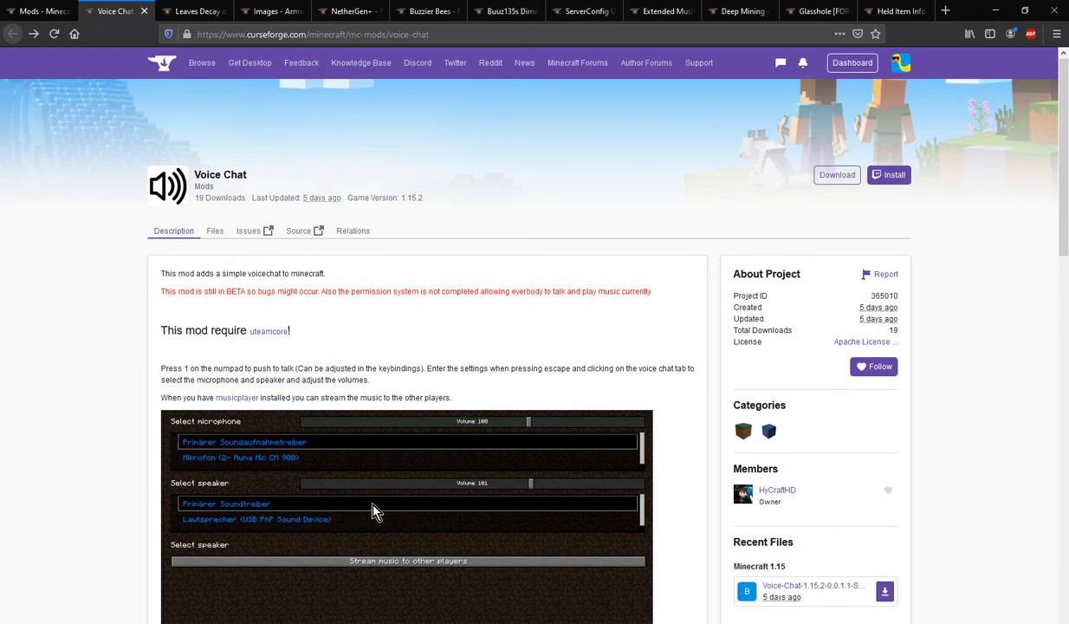
{"action": "mouse_move", "coordinate": [504, 466]}
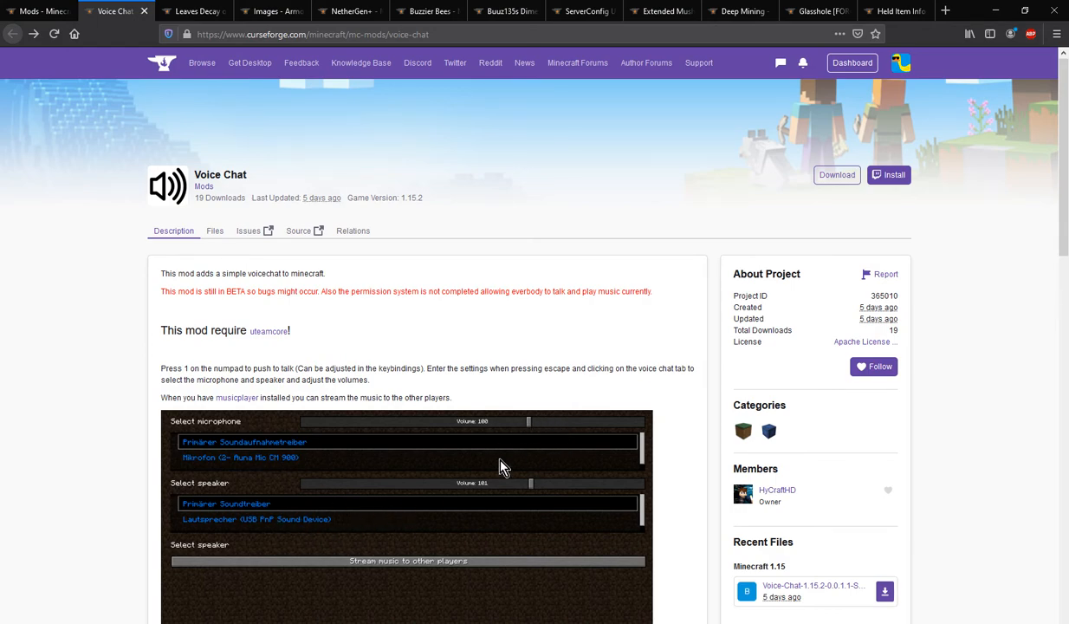
{"action": "mouse_move", "coordinate": [406, 565]}
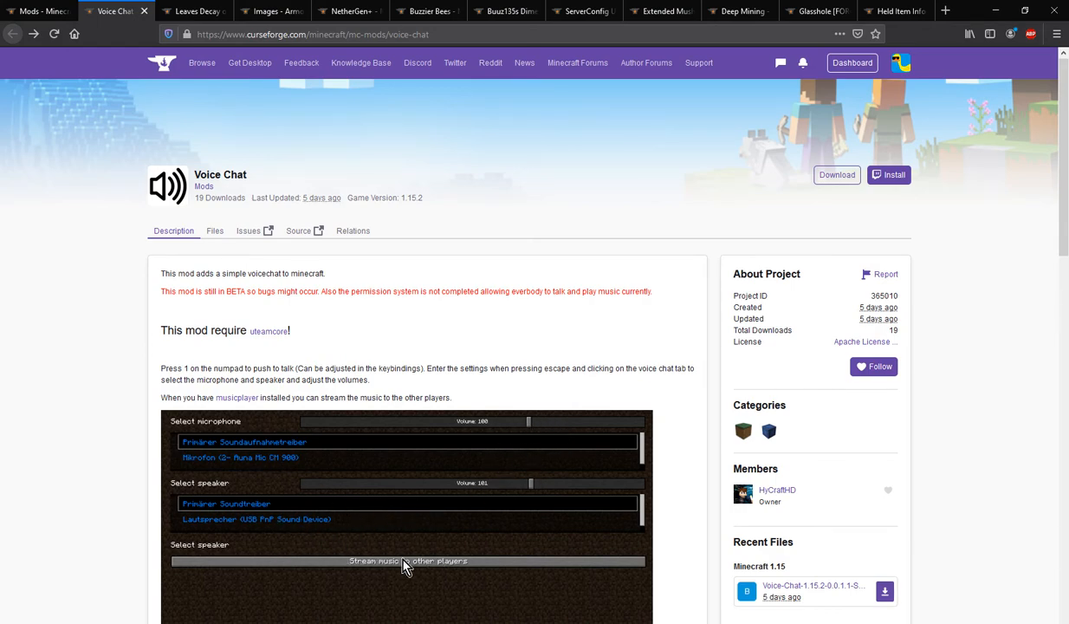
{"action": "mouse_move", "coordinate": [232, 400]}
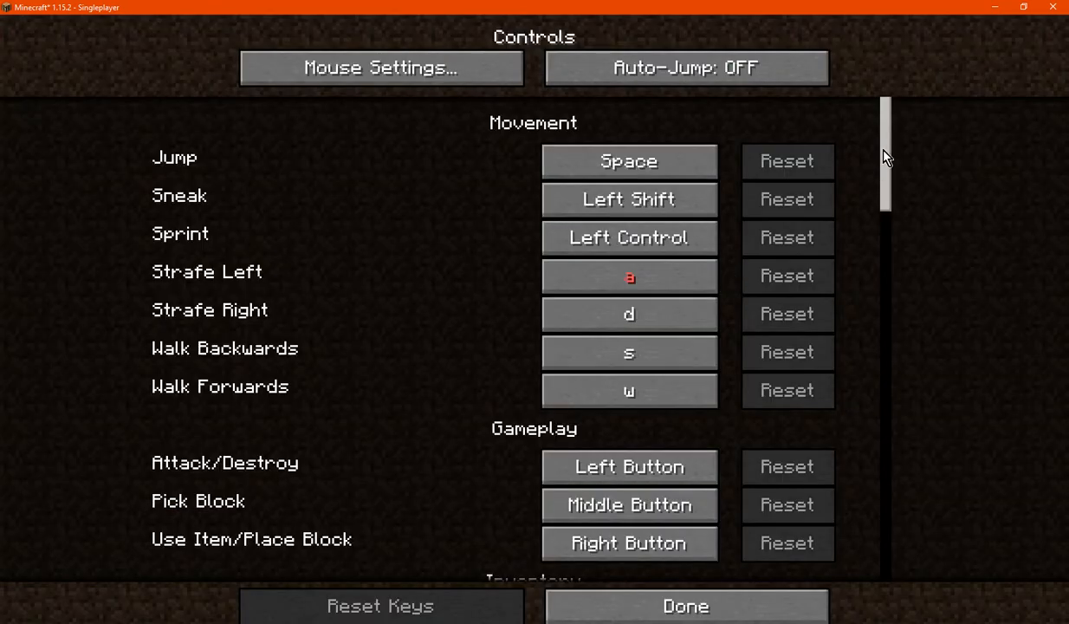
- Scroll to the Voice Chat push_talk key binding, then exit Controls and Options
{"action": "scroll", "scroll_direction": "down", "scroll_amount": 3}
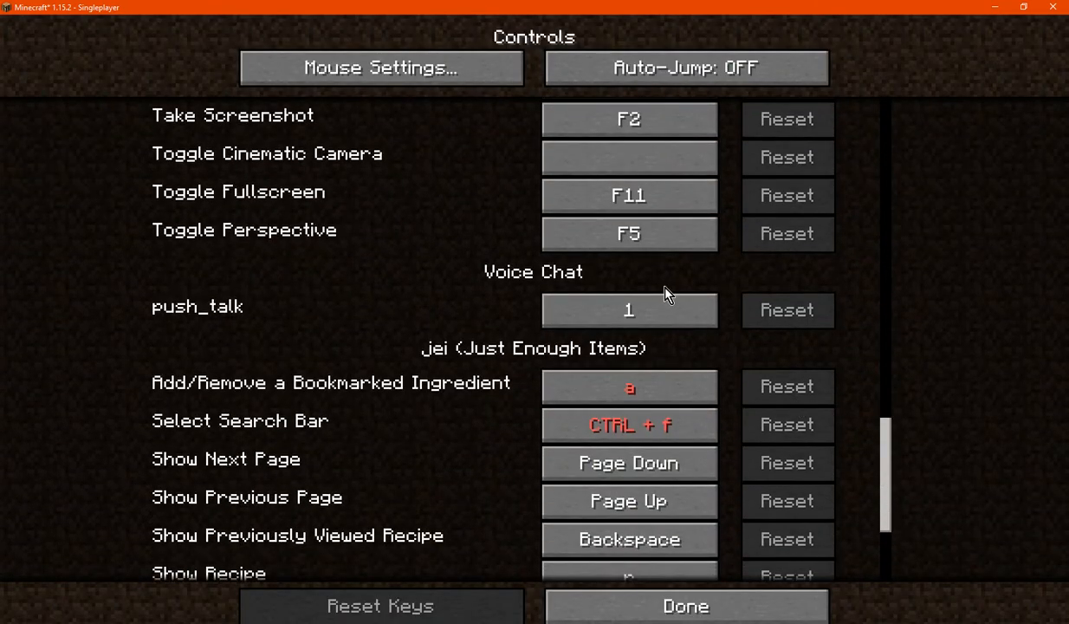
{"action": "left_click", "coordinate": [686, 605]}
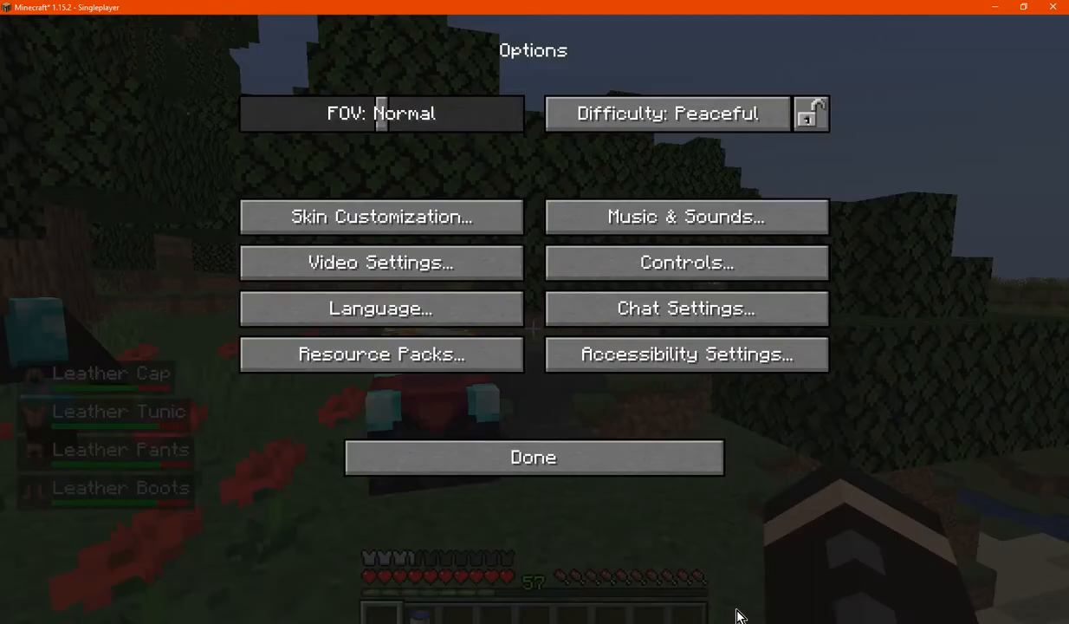
{"action": "left_click", "coordinate": [533, 457]}
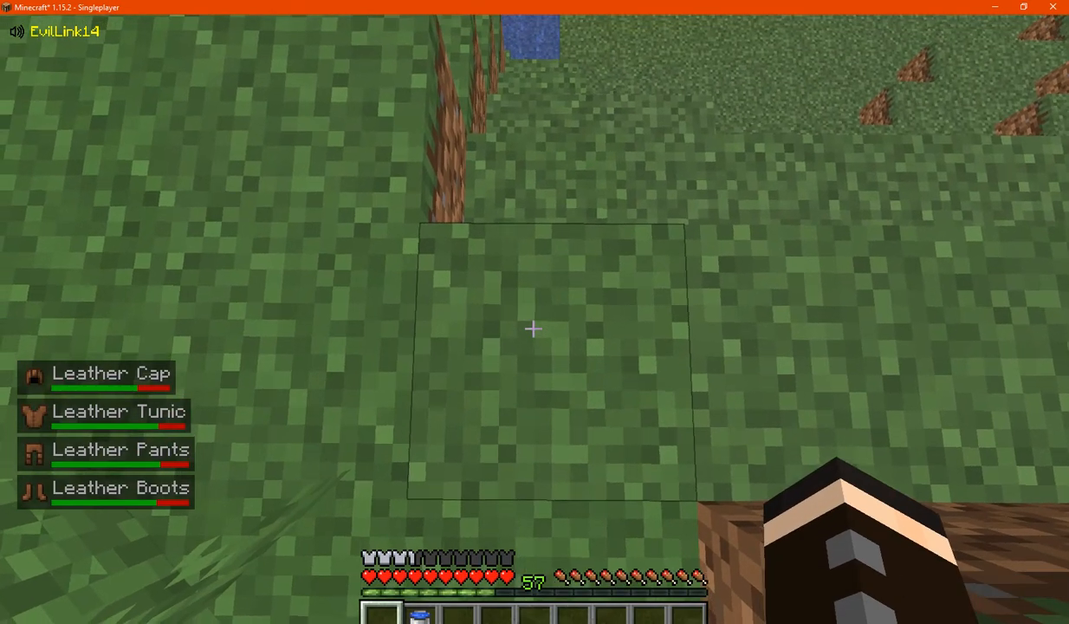
- Test in the game world by opening and closing the player inventory
{"action": "left_click", "coordinate": [531, 330]}
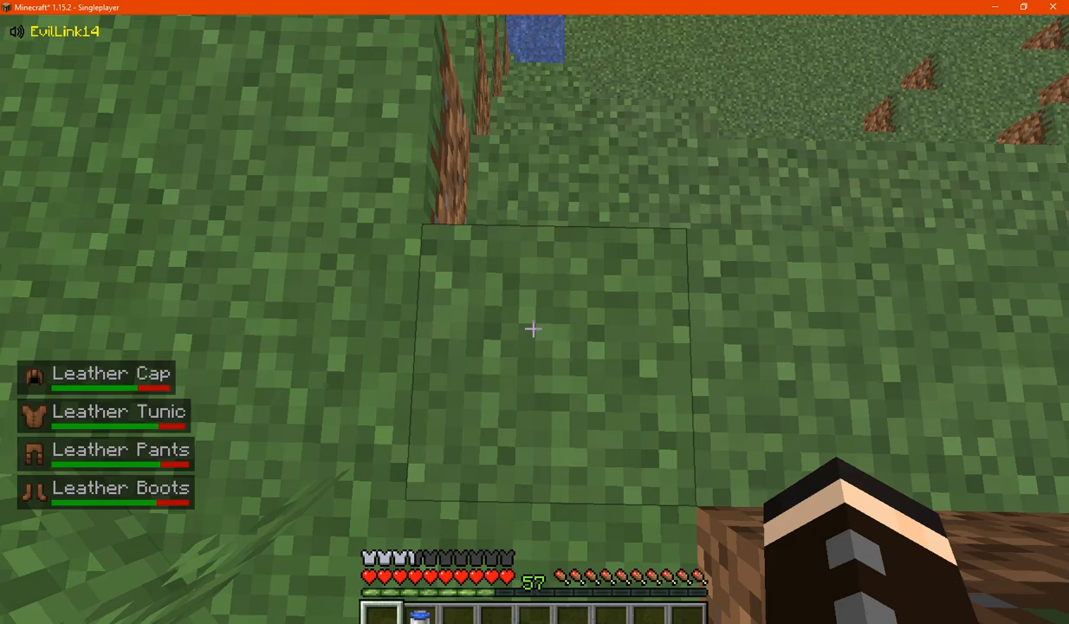
{"action": "key", "text": "e"}
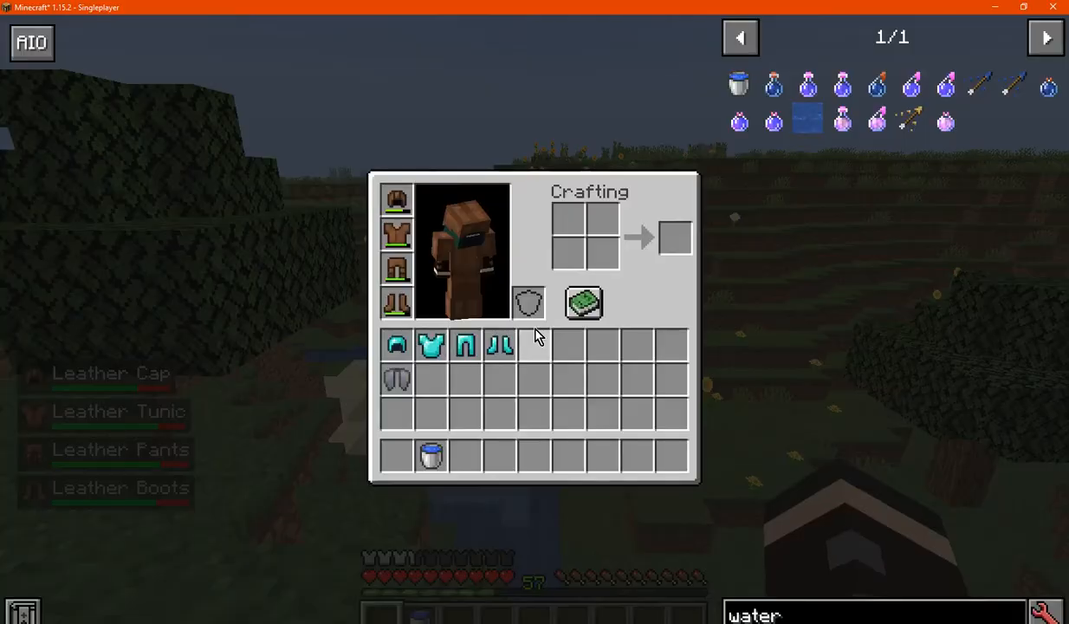
{"action": "key", "text": "Escape"}
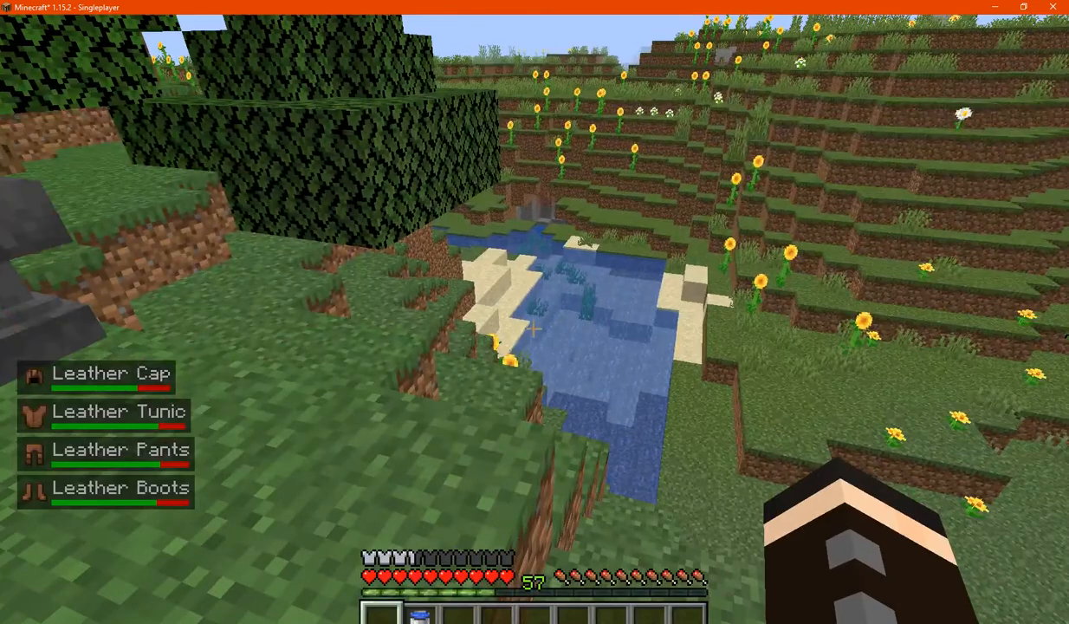
{"action": "mouse_move", "coordinate": [535, 329]}
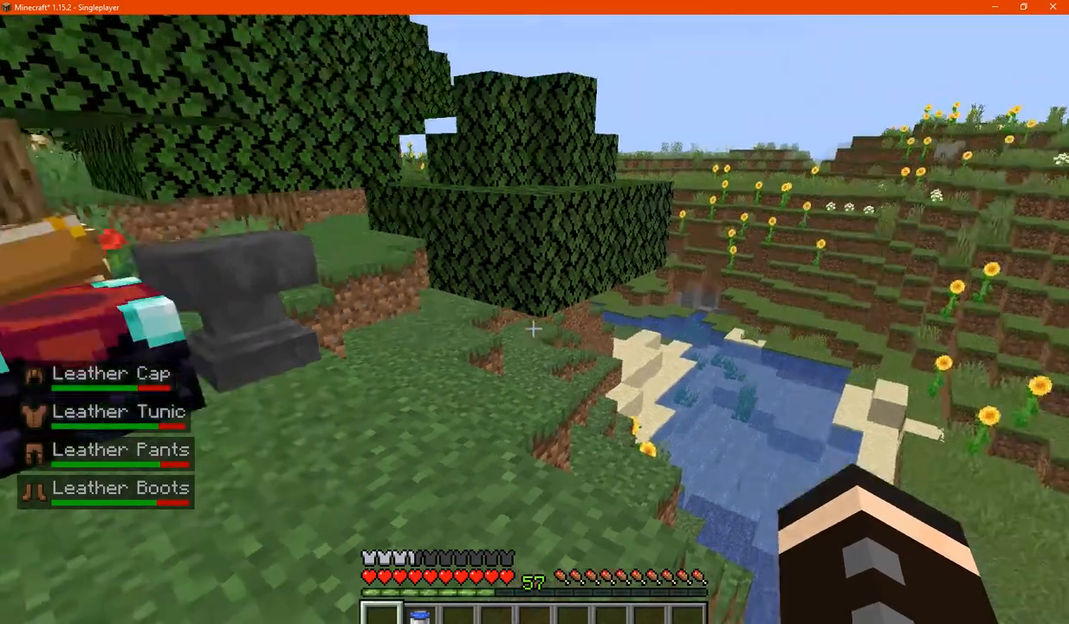
{"action": "key", "text": "e"}
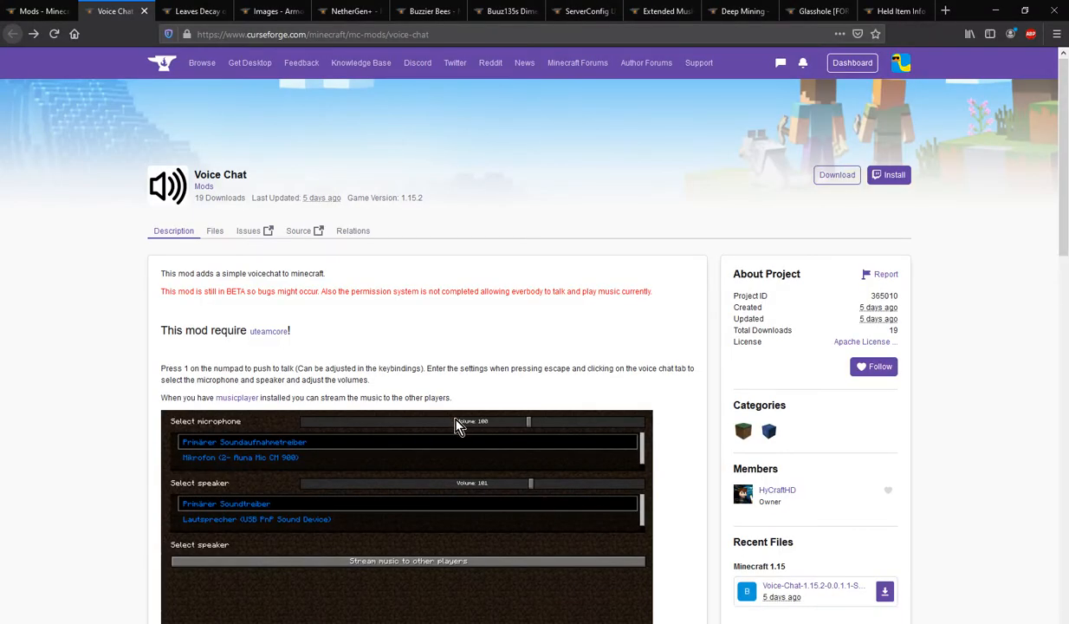
{"action": "scroll", "scroll_direction": "down", "scroll_amount": 3}
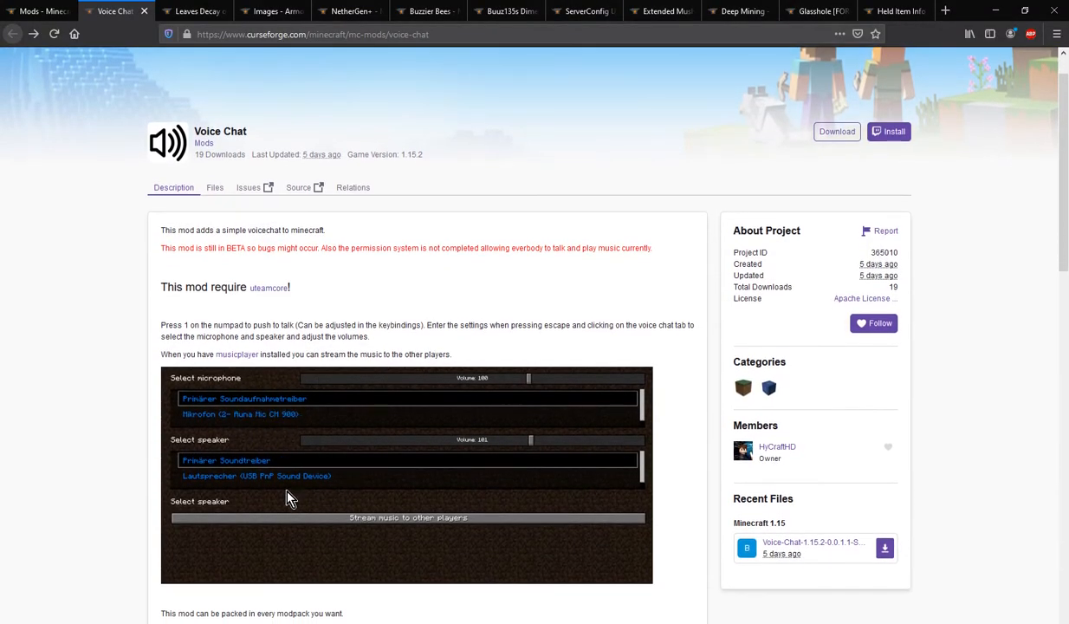
{"action": "mouse_move", "coordinate": [693, 450]}
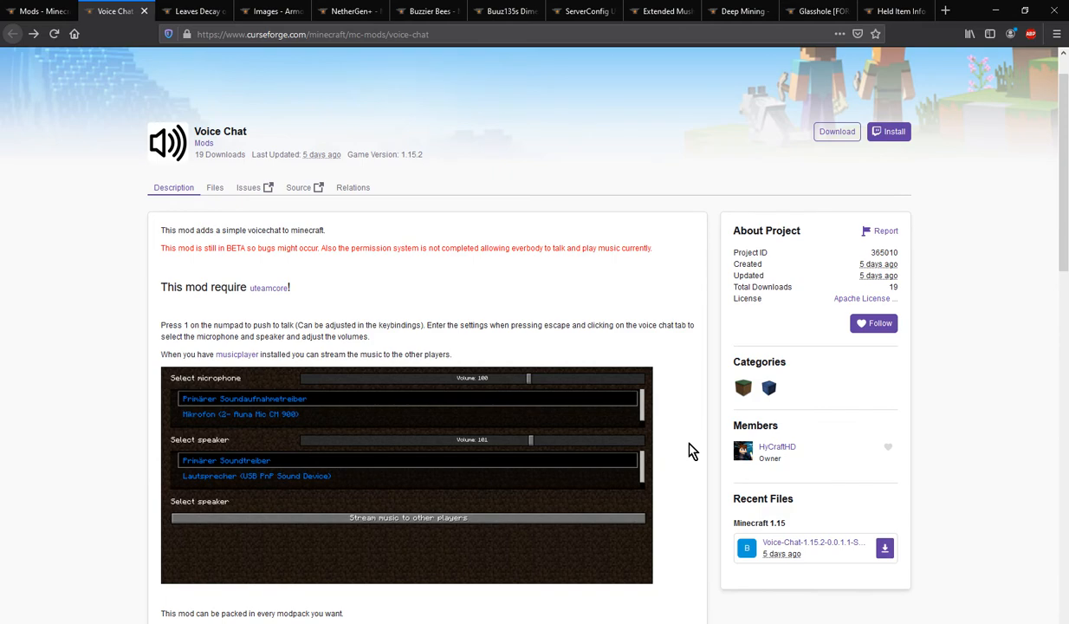
{"action": "mouse_move", "coordinate": [688, 493]}
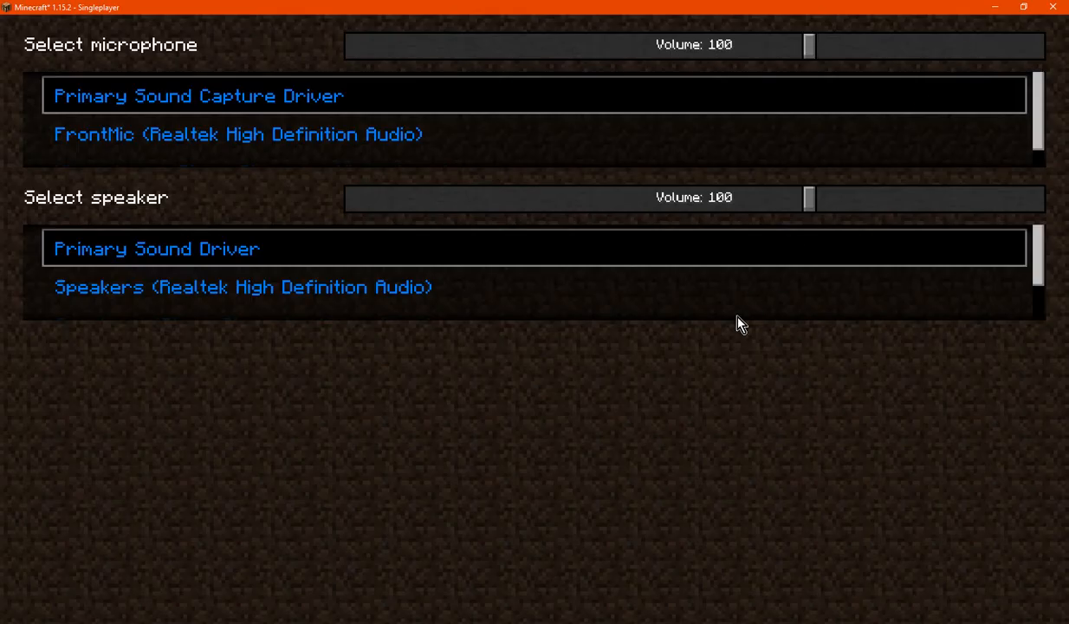
{"action": "mouse_move", "coordinate": [228, 113]}
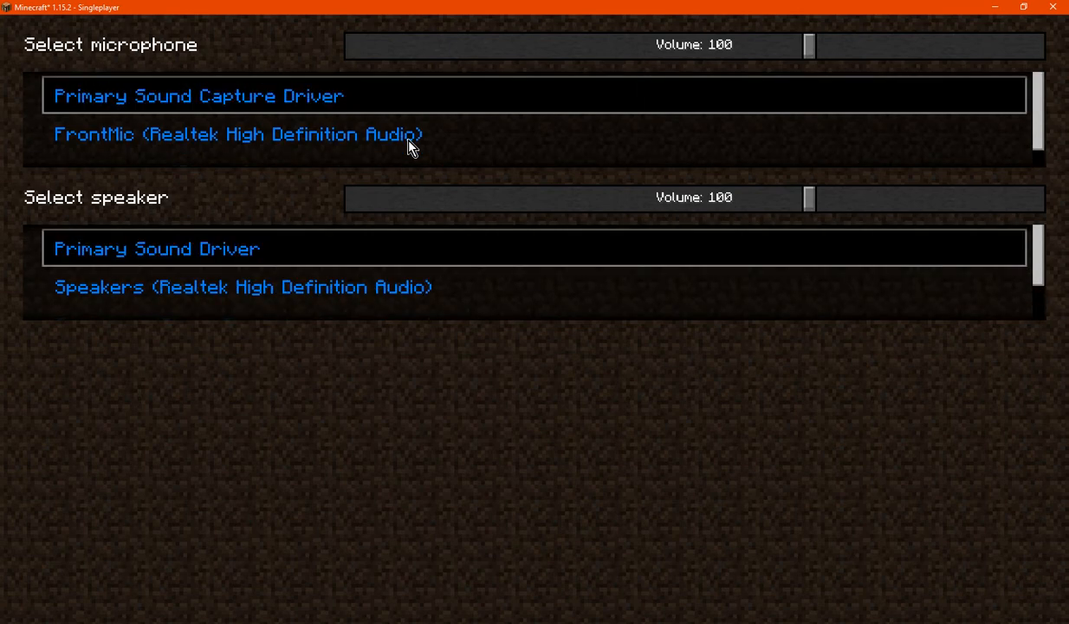
{"action": "mouse_move", "coordinate": [810, 197]}
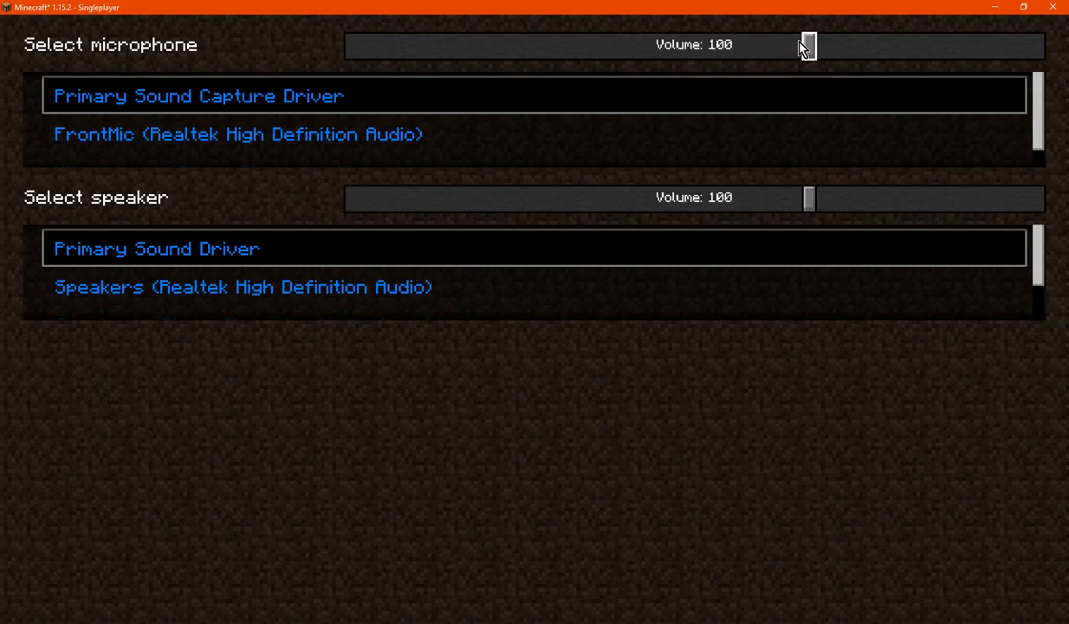
{"action": "mouse_move", "coordinate": [810, 52]}
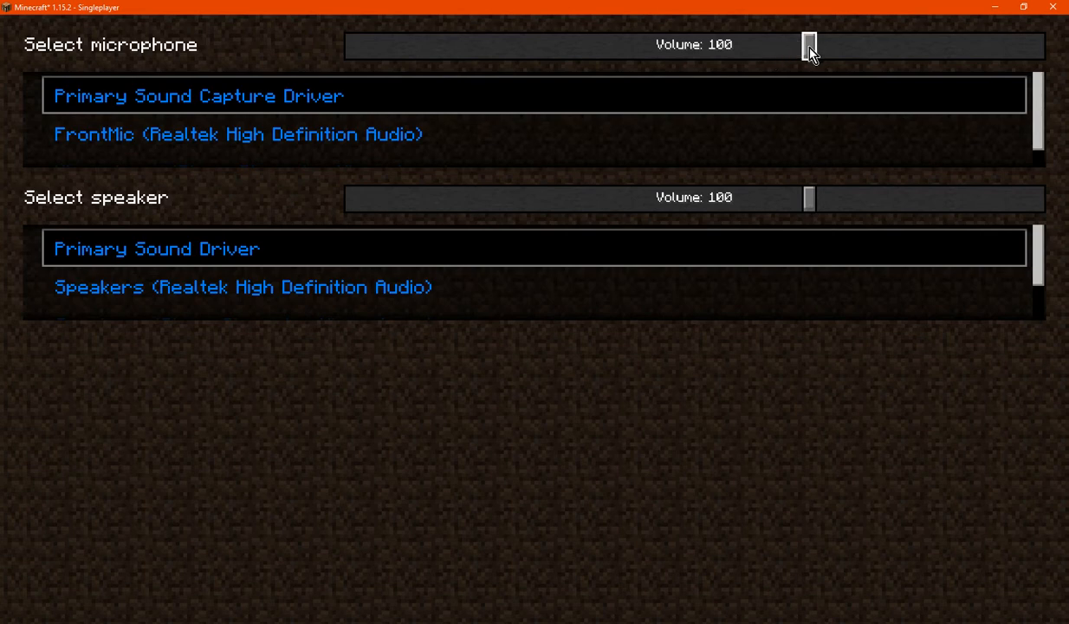
{"action": "mouse_move", "coordinate": [511, 117]}
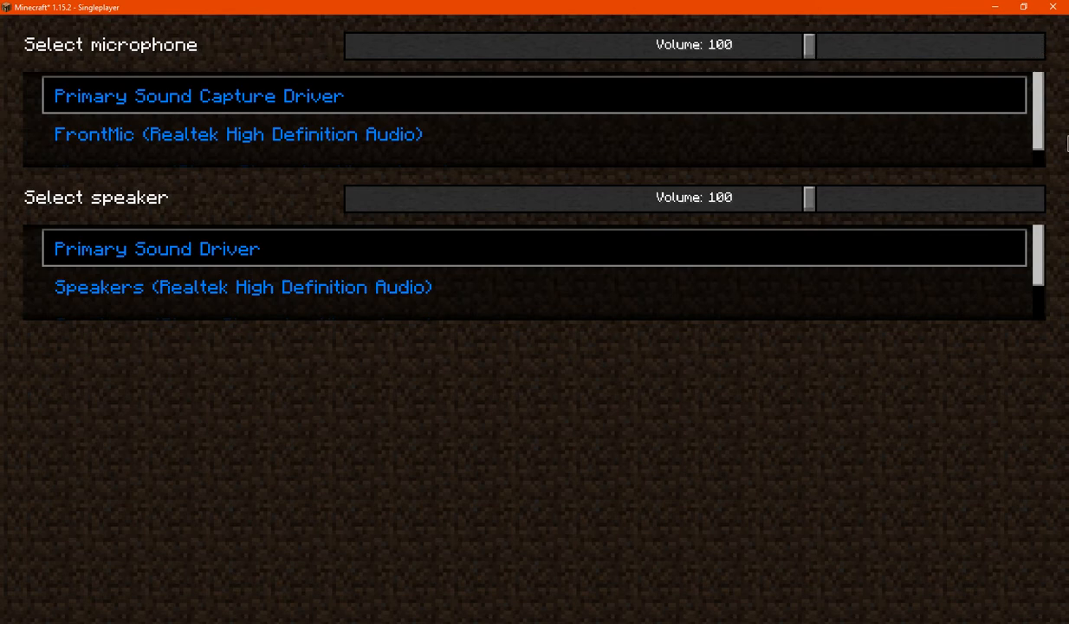
{"action": "mouse_move", "coordinate": [788, 172]}
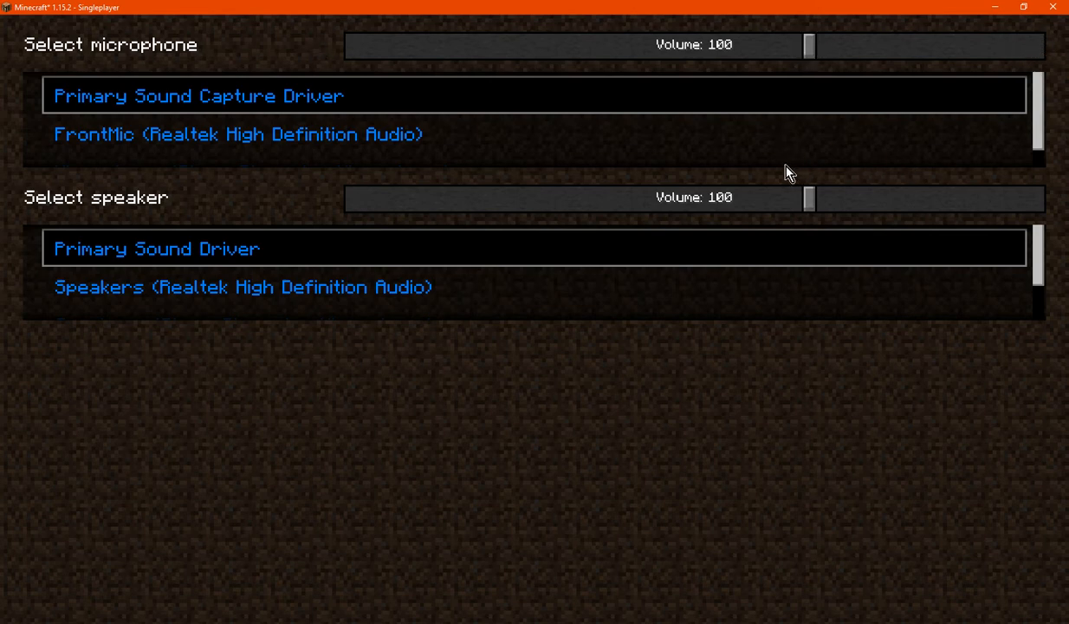
- Sweep the microphone volume slider through 57, 150 and 93, ending at 100
{"action": "left_click_drag", "start_coordinate": [807, 45], "coordinate": [604, 45]}
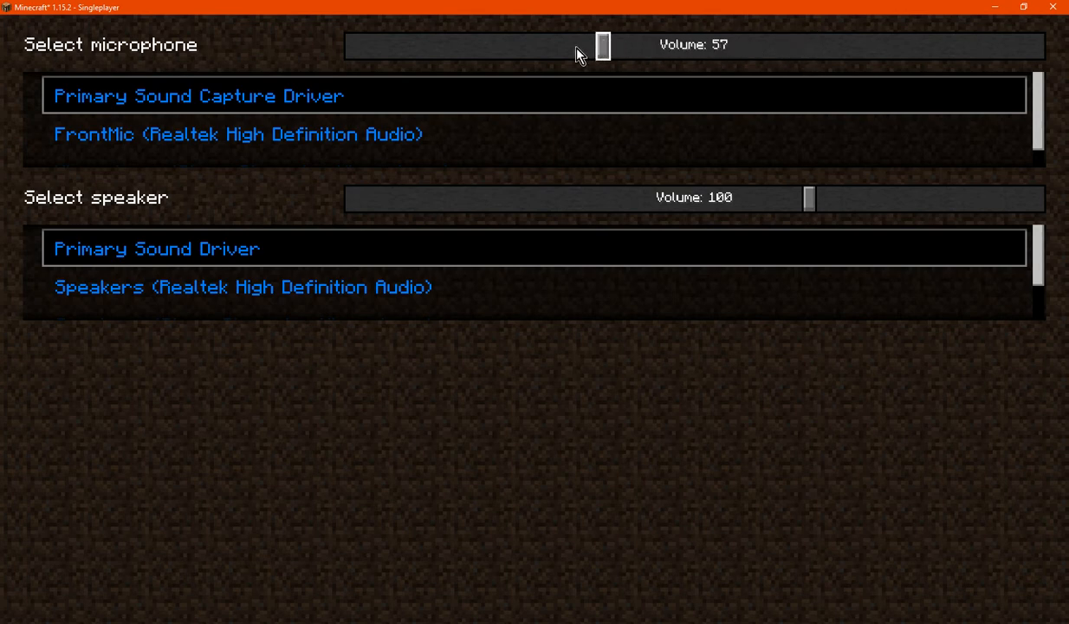
{"action": "left_click_drag", "start_coordinate": [604, 44], "coordinate": [1037, 44]}
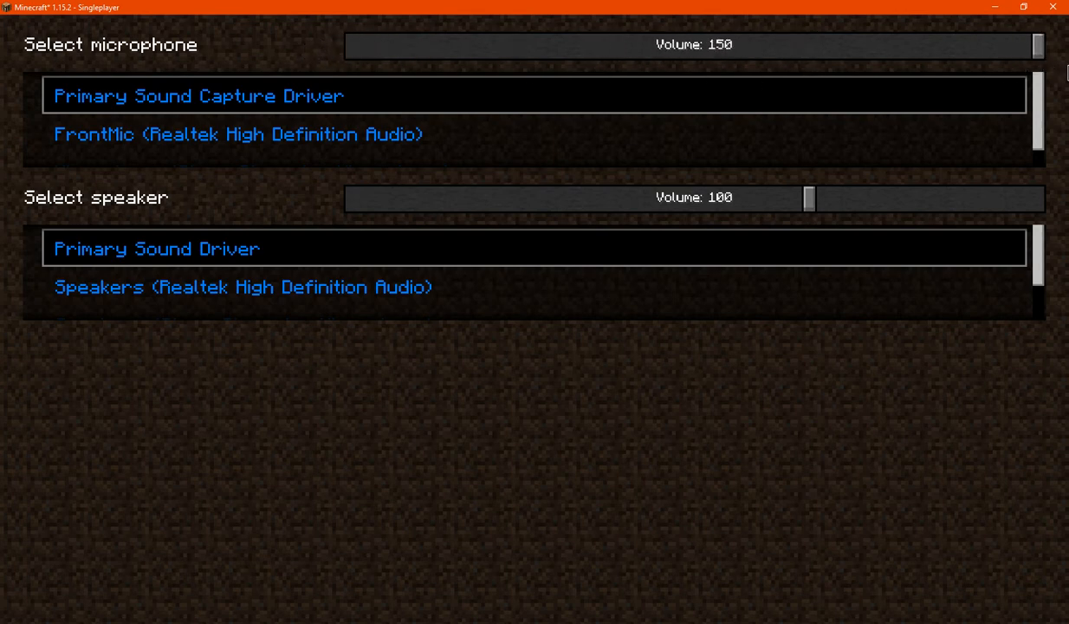
{"action": "left_click_drag", "start_coordinate": [1037, 45], "coordinate": [772, 45]}
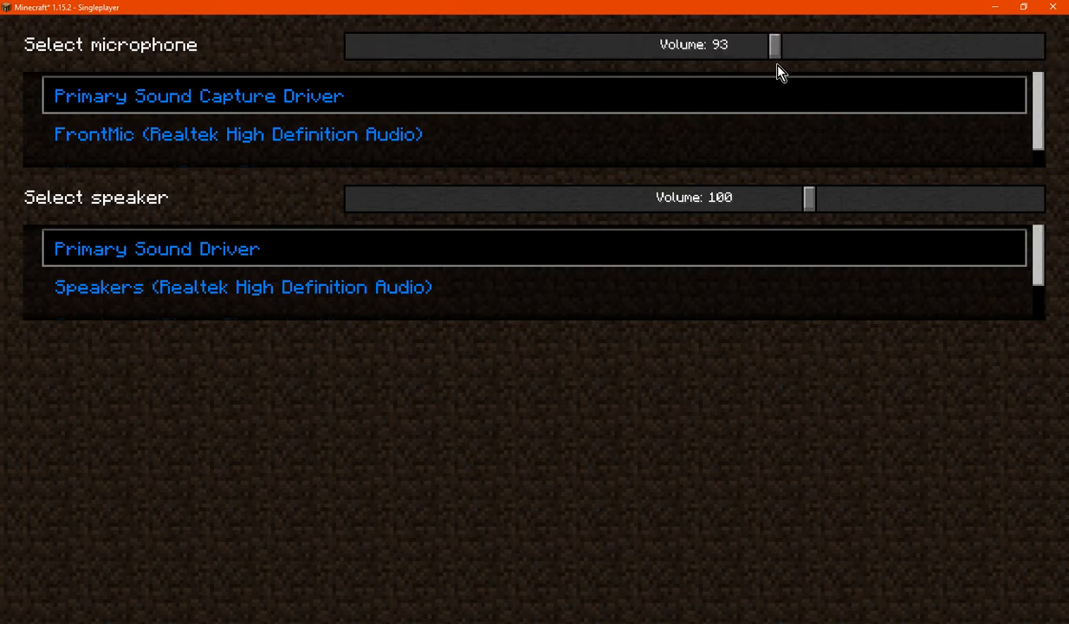
{"action": "left_click_drag", "start_coordinate": [773, 45], "coordinate": [805, 45]}
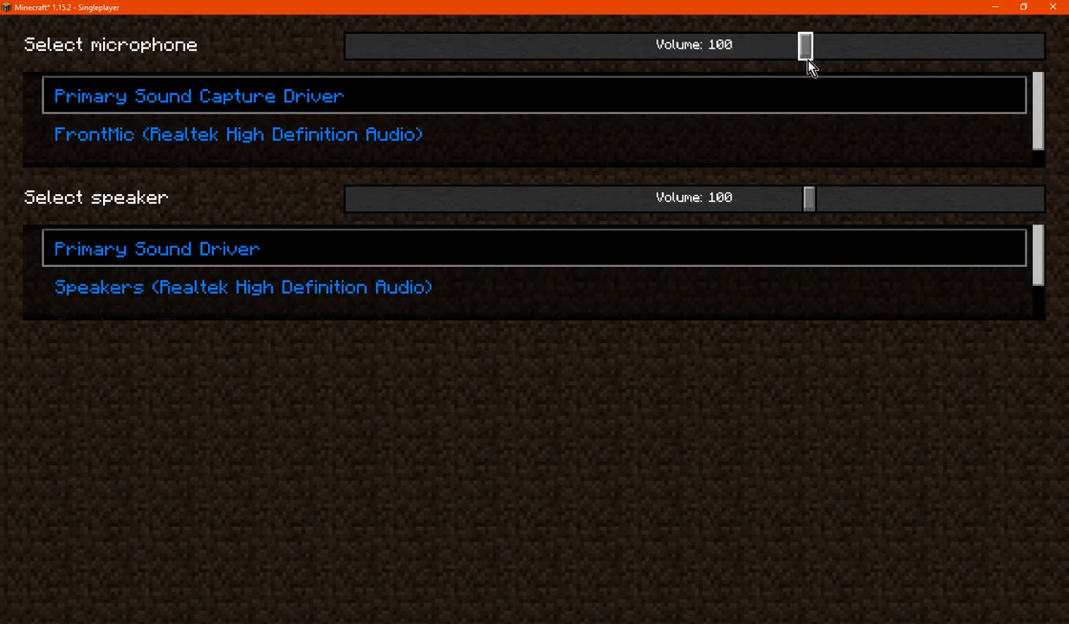
- Sweep the speaker volume slider through 0, 89 and 99, ending at 100
{"action": "left_click_drag", "start_coordinate": [806, 197], "coordinate": [350, 198]}
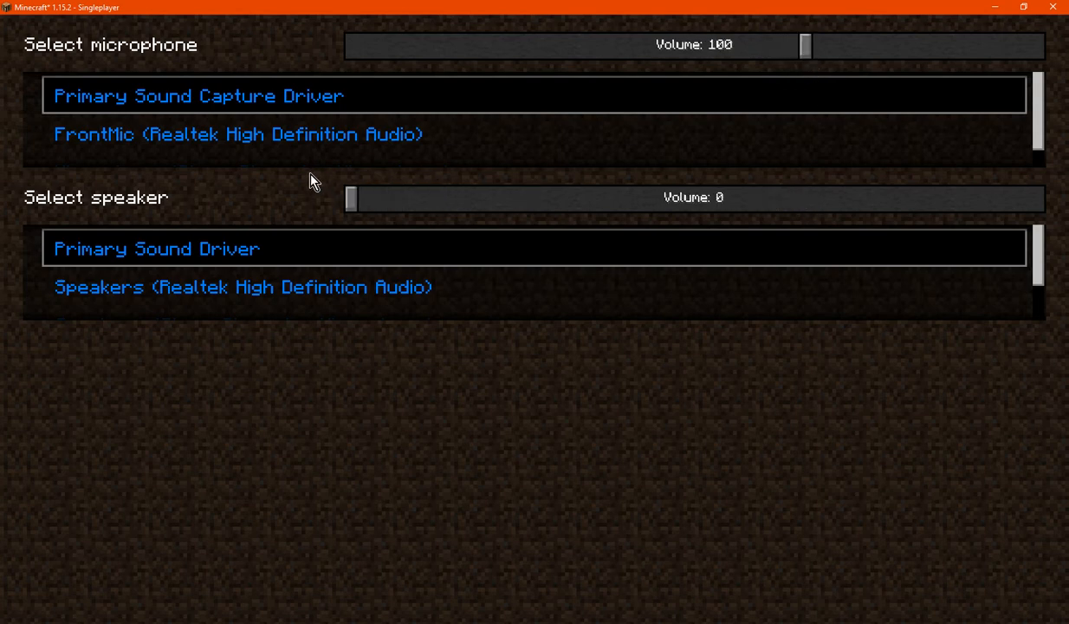
{"action": "left_click_drag", "start_coordinate": [350, 197], "coordinate": [760, 198]}
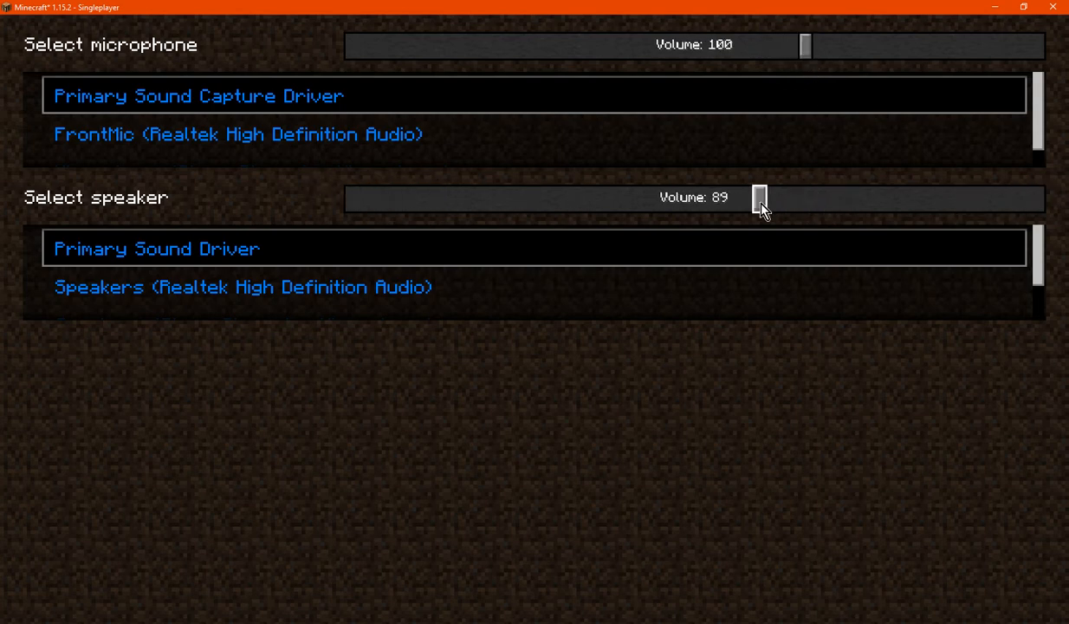
{"action": "left_click_drag", "start_coordinate": [759, 197], "coordinate": [804, 197]}
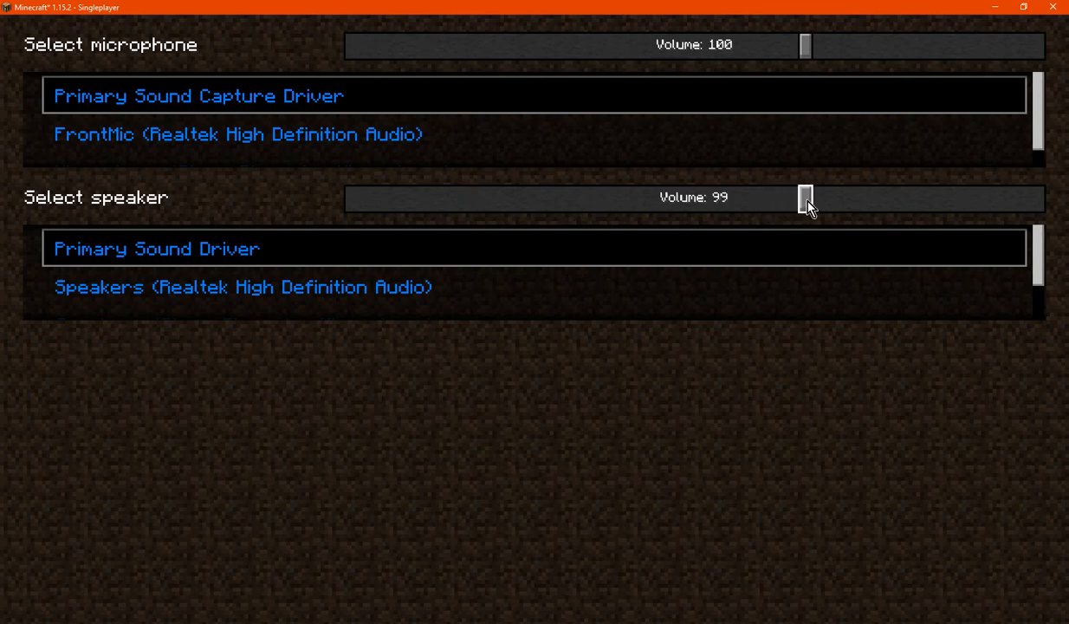
{"action": "left_click_drag", "start_coordinate": [804, 197], "coordinate": [814, 198]}
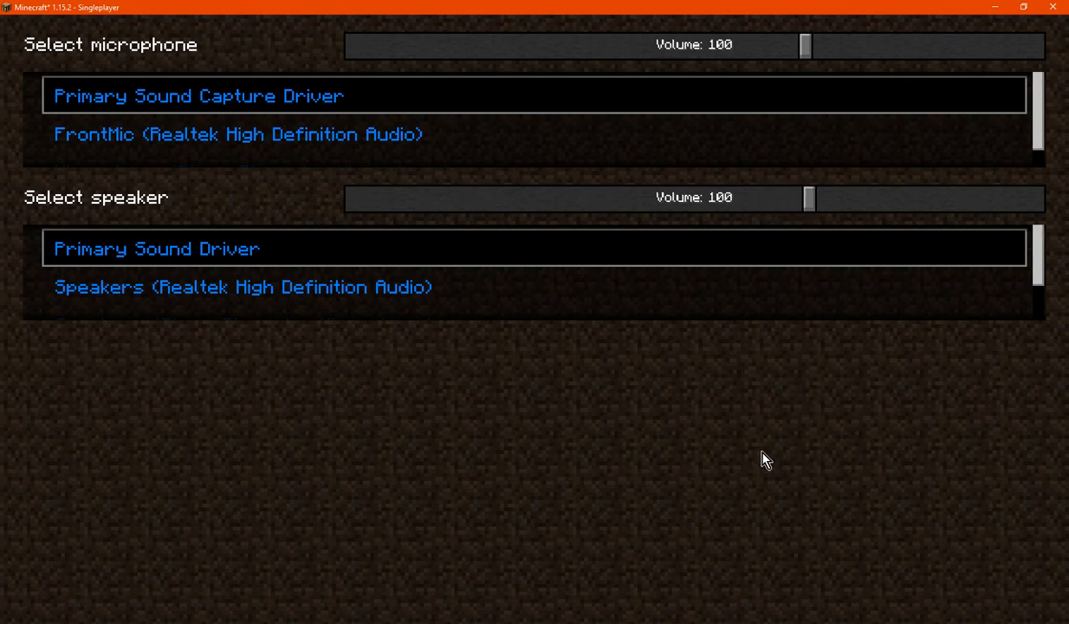
{"action": "mouse_move", "coordinate": [338, 184]}
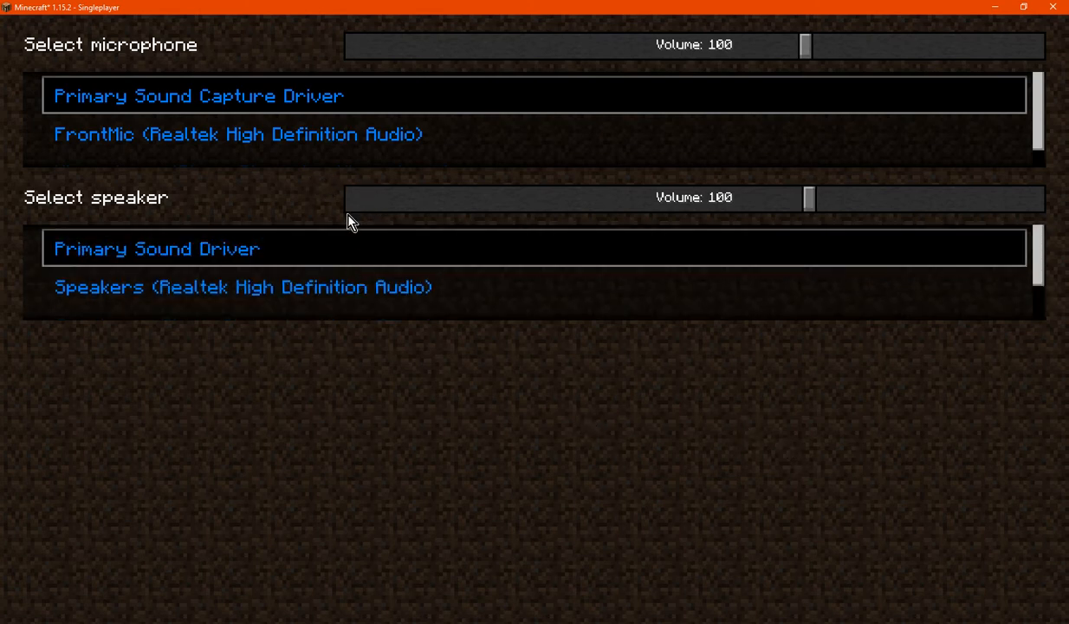
{"action": "mouse_move", "coordinate": [601, 409]}
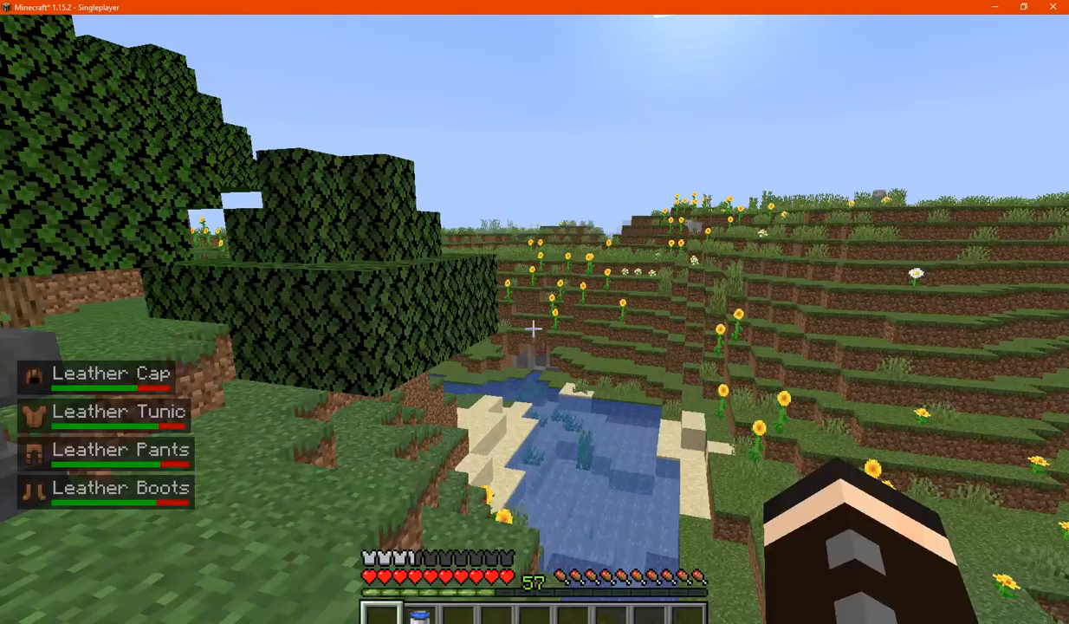
- Switch to the voicechat-common.toml config showing UDP port 25566
{"action": "key", "text": "e"}
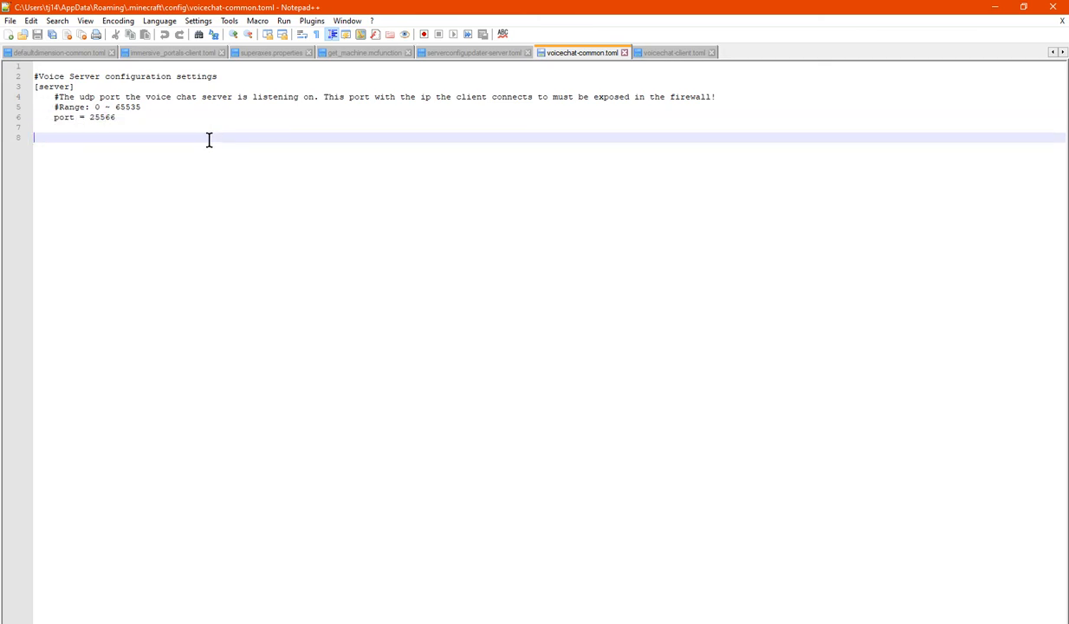
{"action": "mouse_move", "coordinate": [542, 420]}
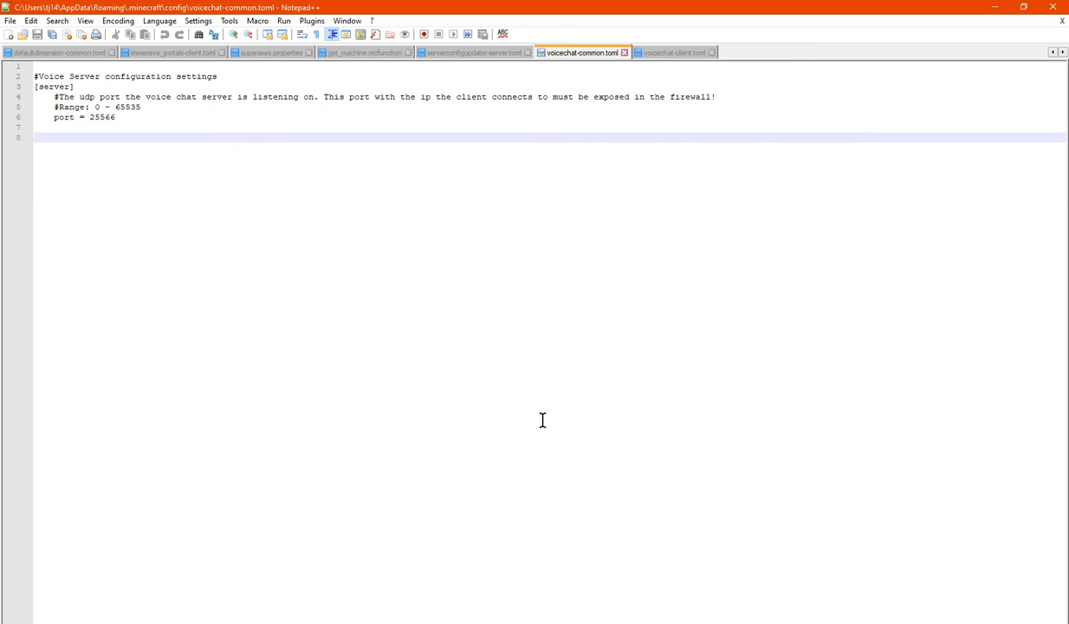
{"action": "mouse_move", "coordinate": [607, 421]}
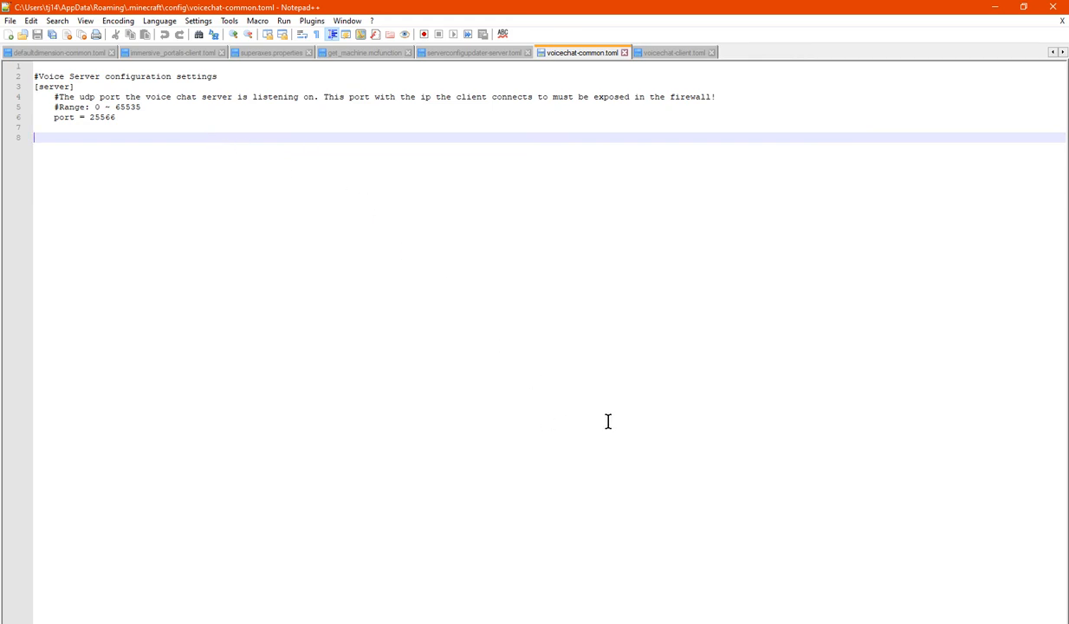
{"action": "mouse_move", "coordinate": [613, 426]}
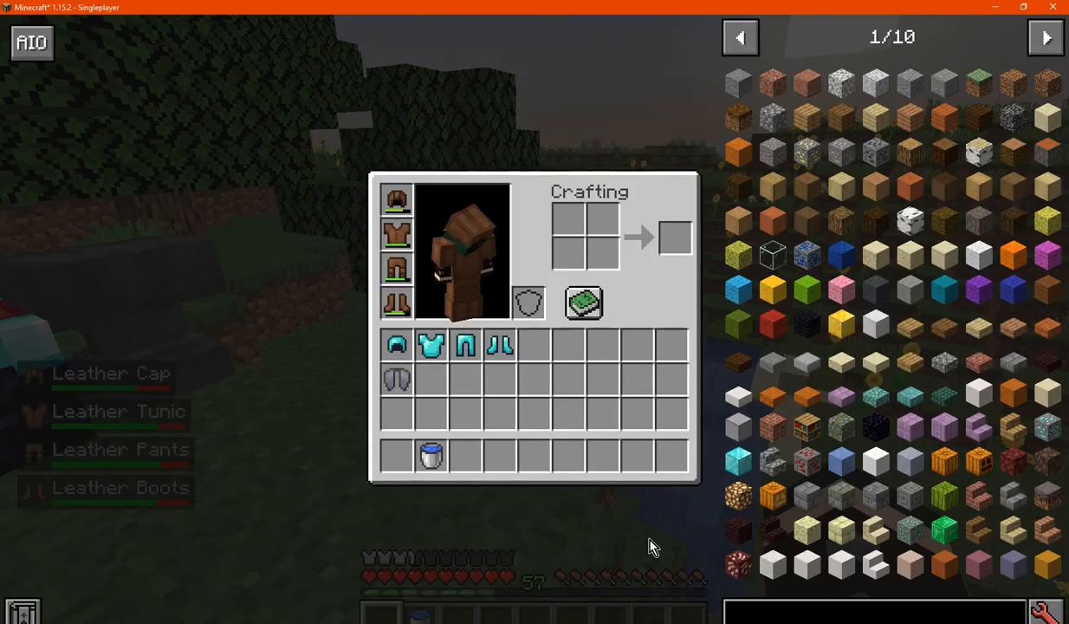
{"action": "mouse_move", "coordinate": [619, 544]}
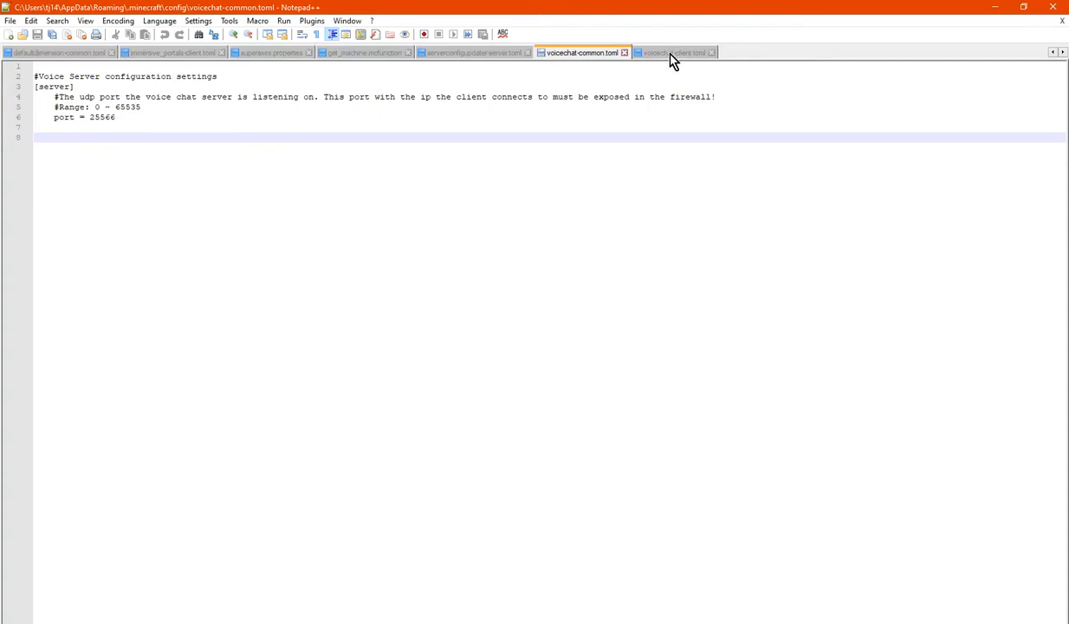
- Open voicechat-client.toml, highlight the bitrate advice, and select the 96000 bitrate value
{"action": "left_click", "coordinate": [676, 52]}
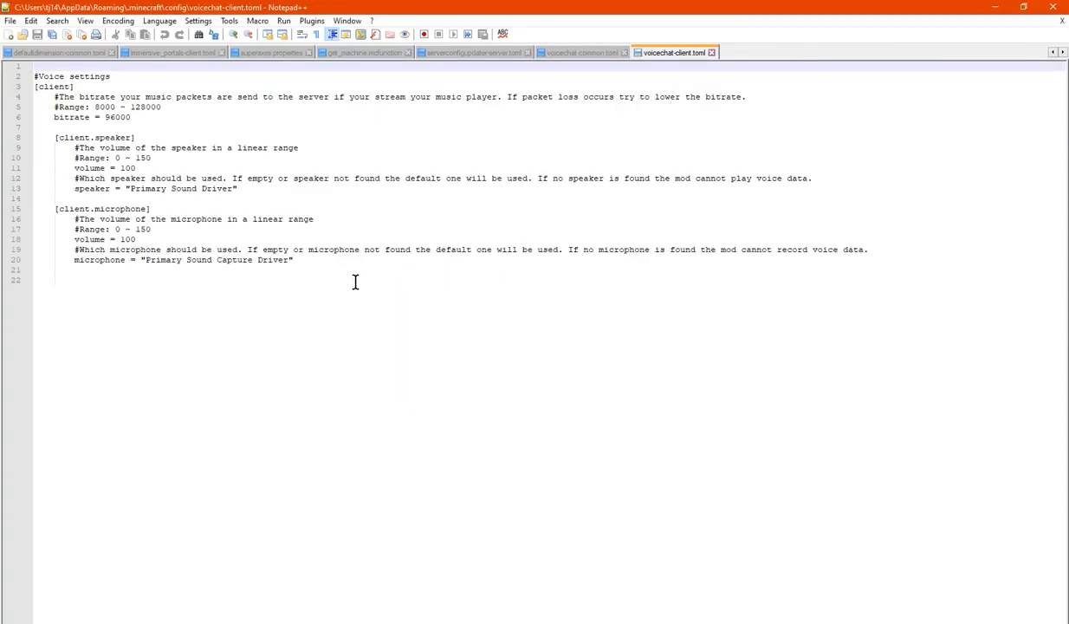
{"action": "mouse_move", "coordinate": [582, 52]}
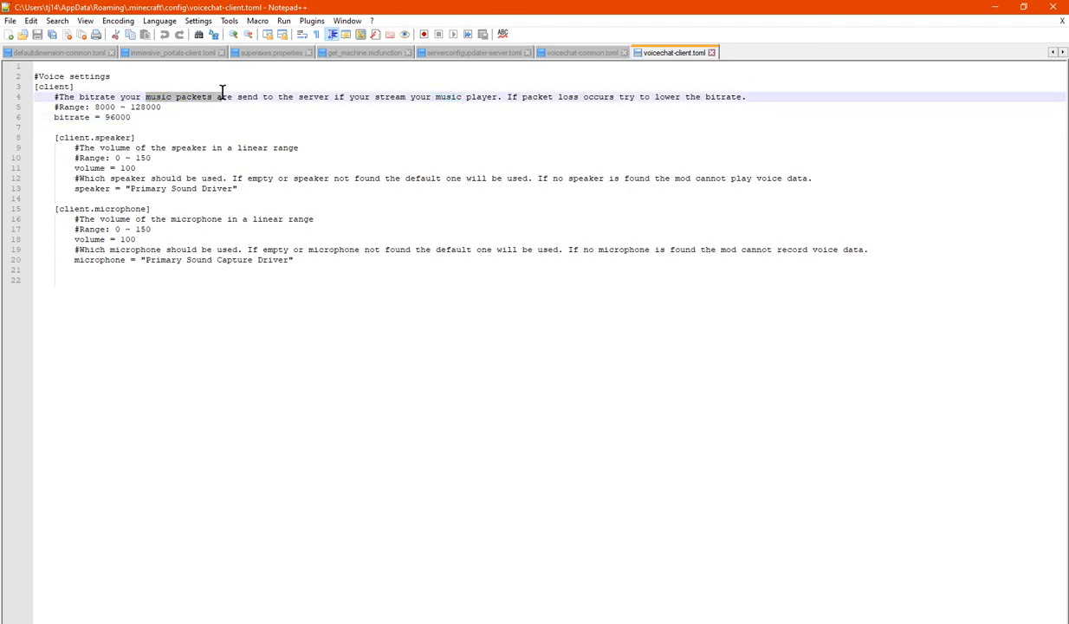
{"action": "left_click_drag", "start_coordinate": [221, 96], "coordinate": [390, 96]}
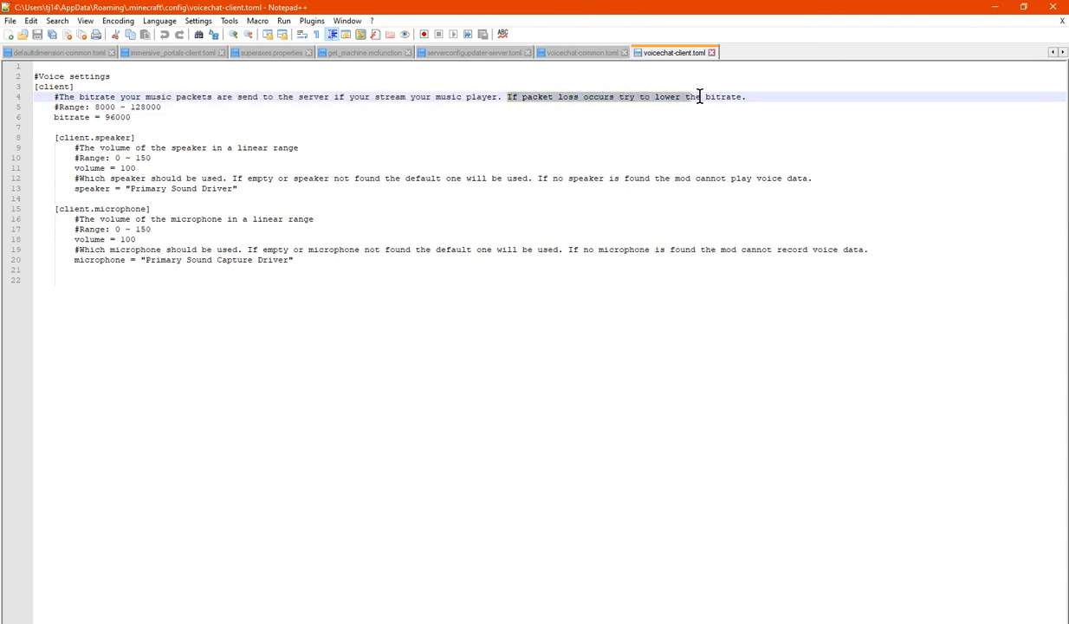
{"action": "left_click", "coordinate": [130, 117]}
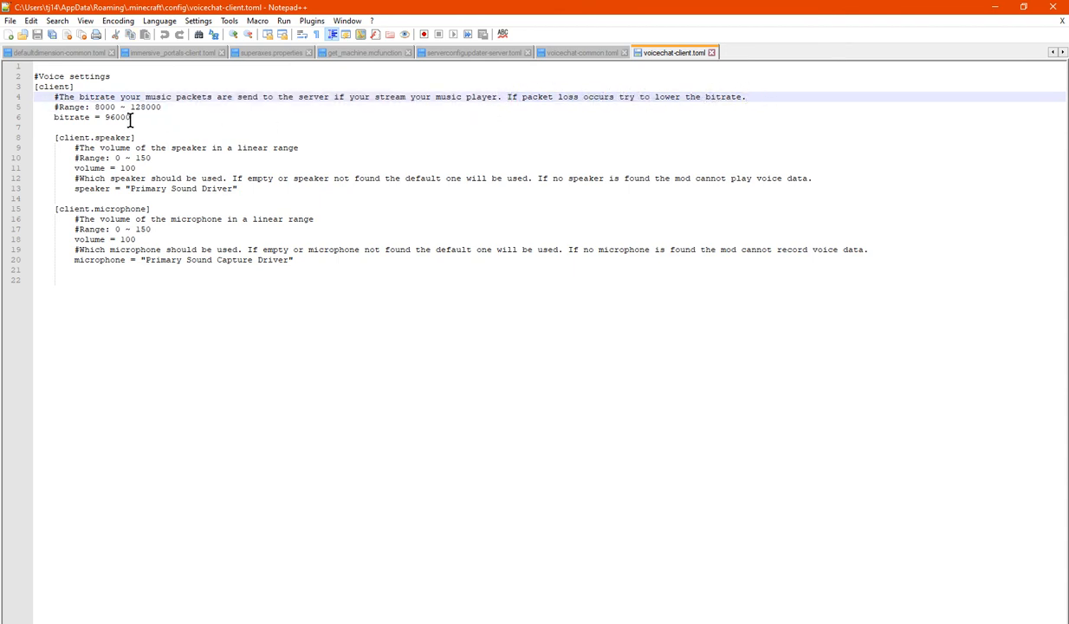
{"action": "double_click", "coordinate": [116, 117]}
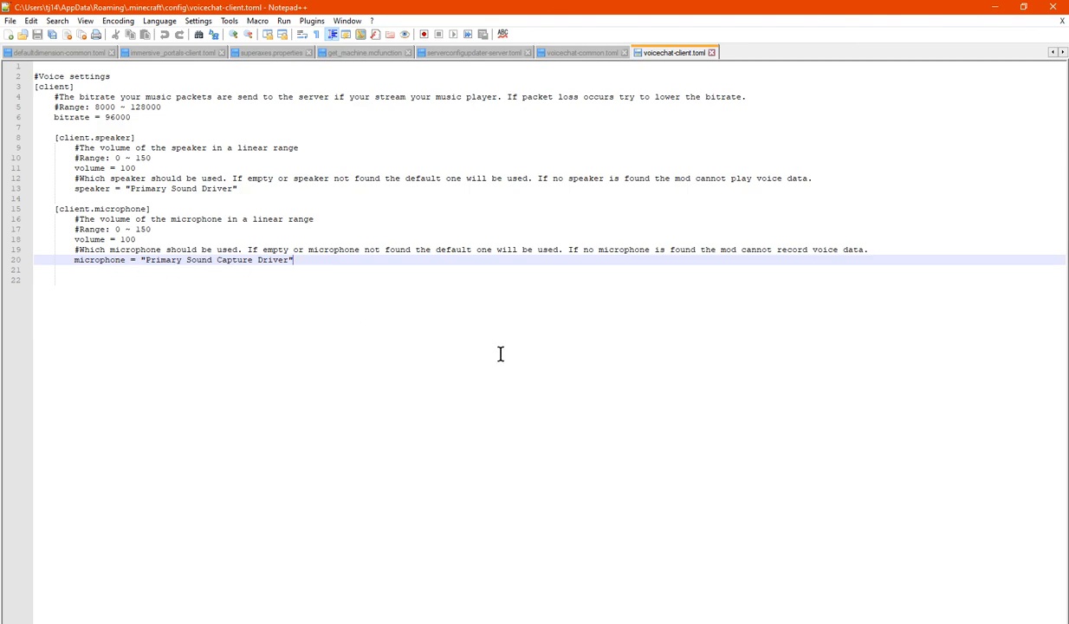
{"action": "mouse_move", "coordinate": [605, 584]}
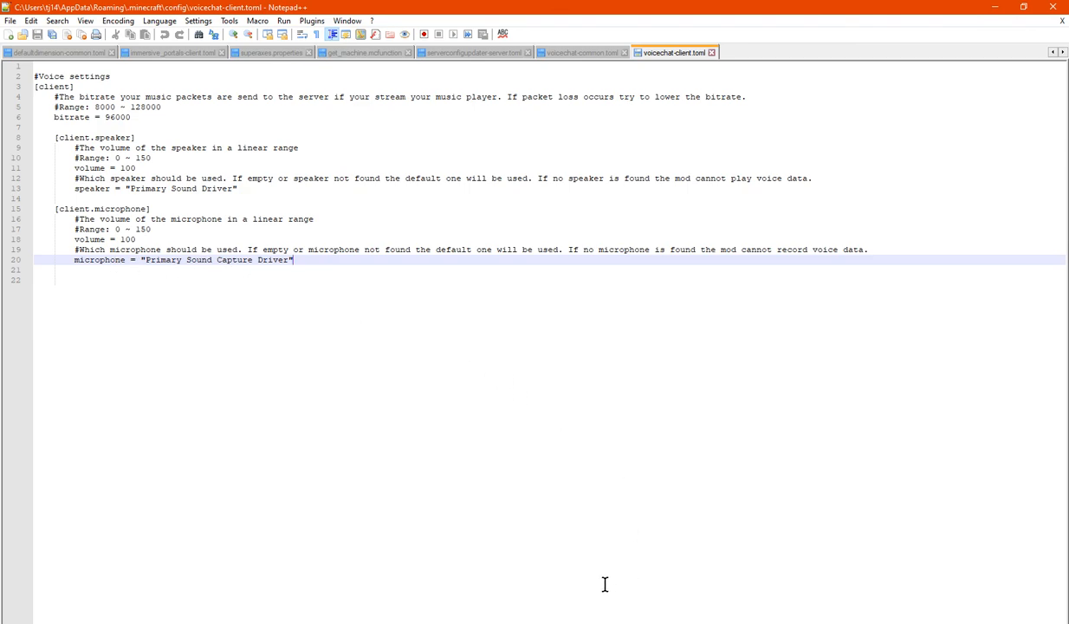